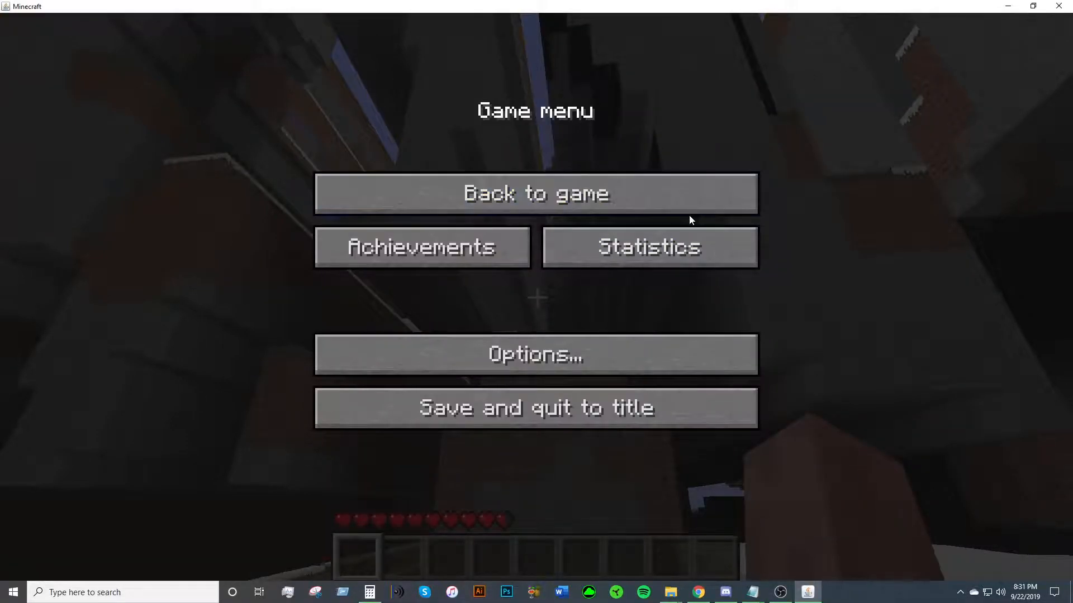
# Open Minecraft's Options screen and close it without changes to return to the game.
pyautogui.click(536, 354)
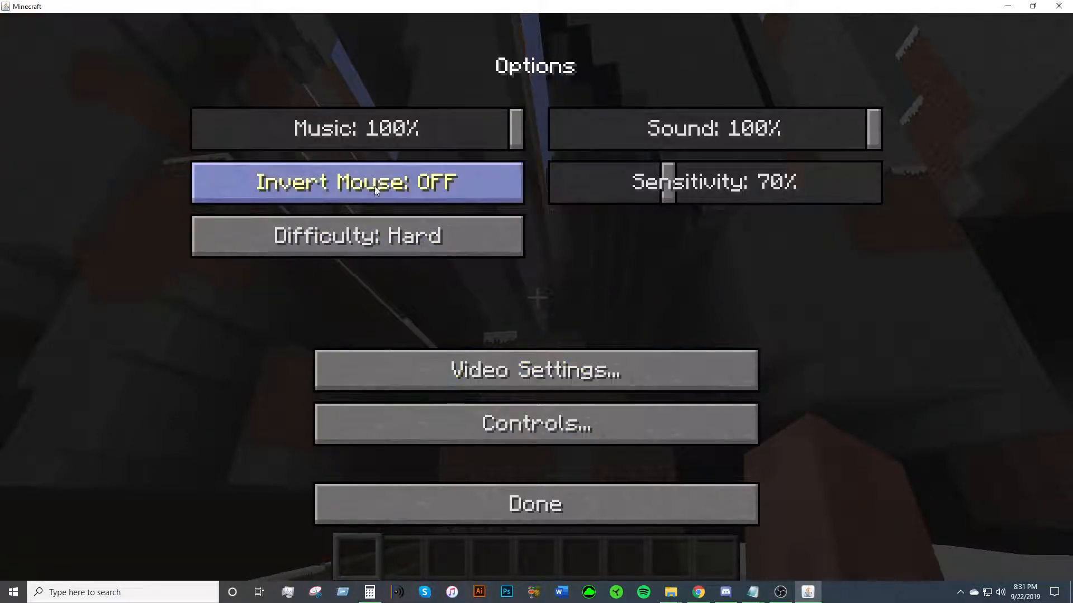
pyautogui.moveTo(535, 504)
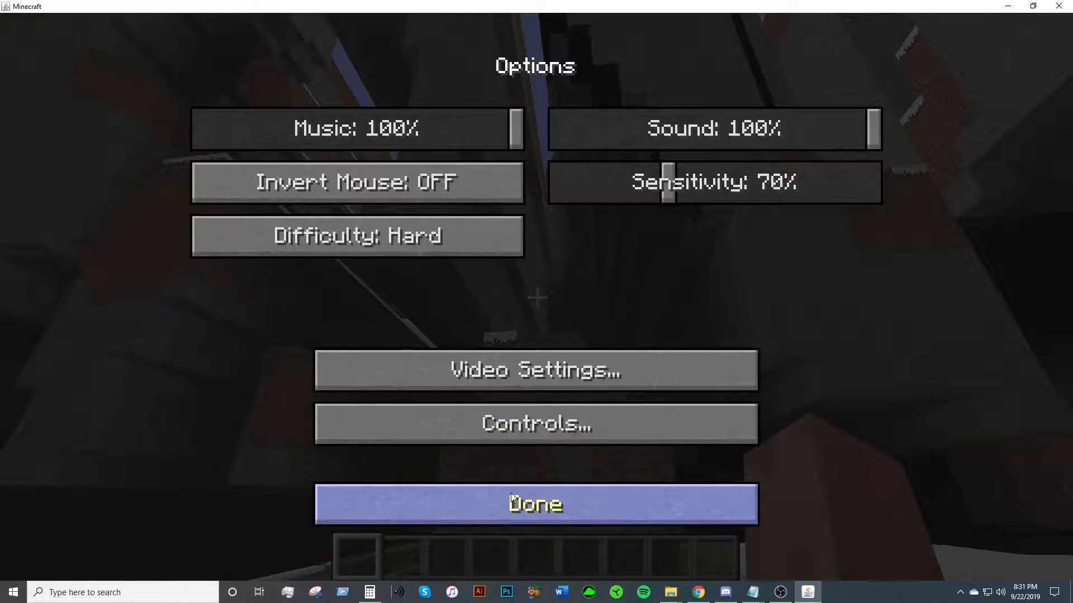
pyautogui.click(536, 503)
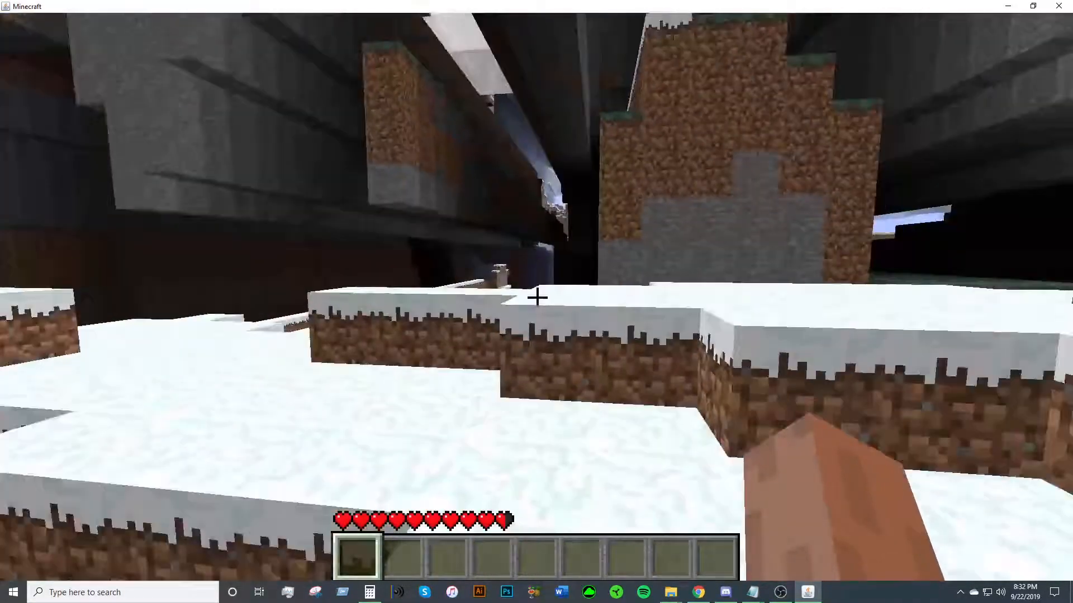
pyautogui.moveTo(536, 298)
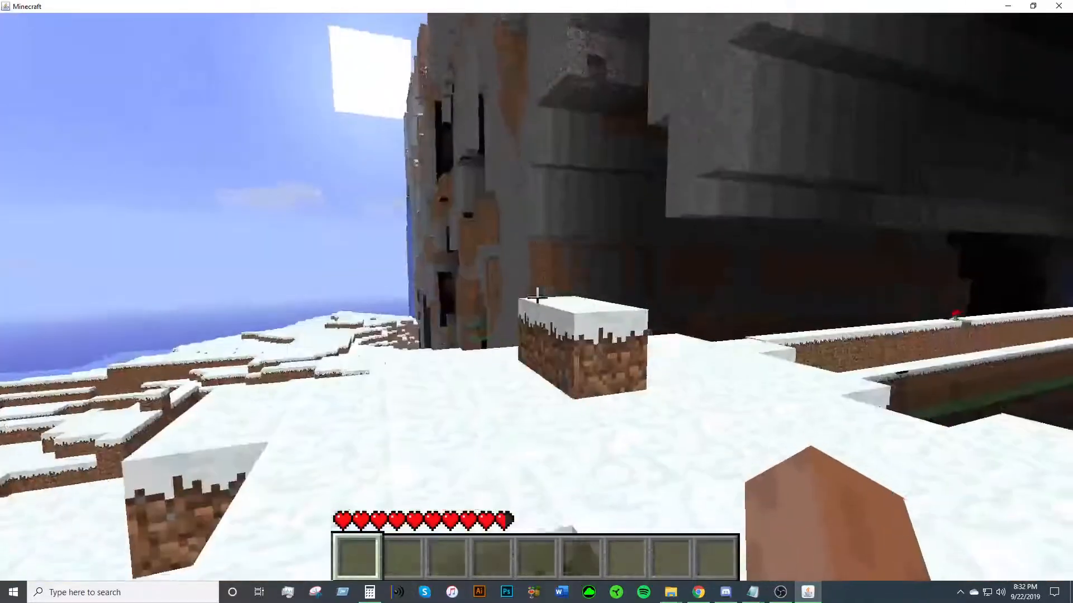
pyautogui.moveTo(536, 296)
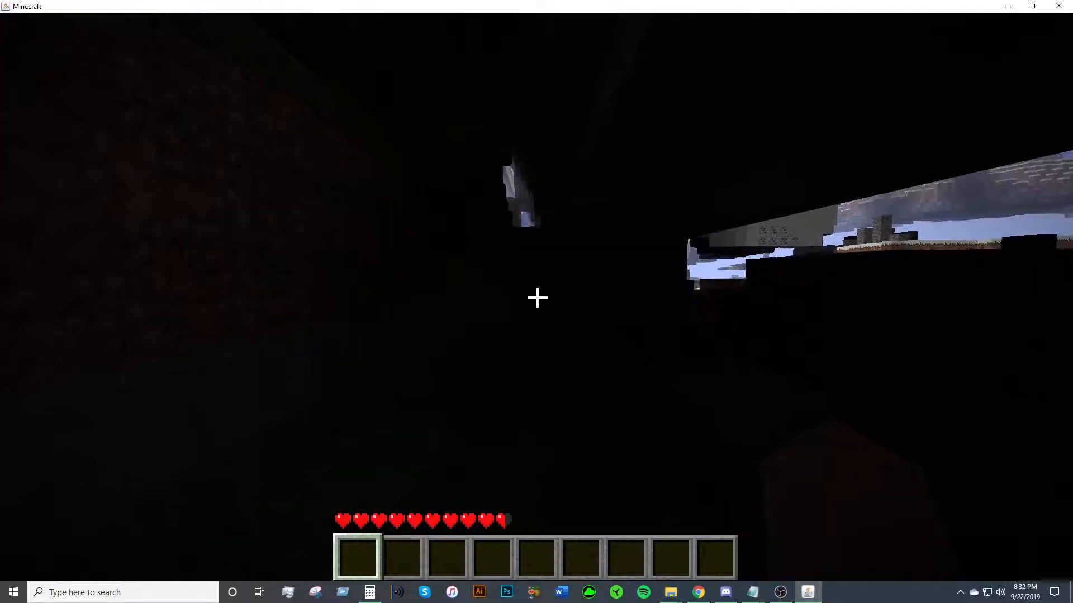
pyautogui.moveTo(537, 296)
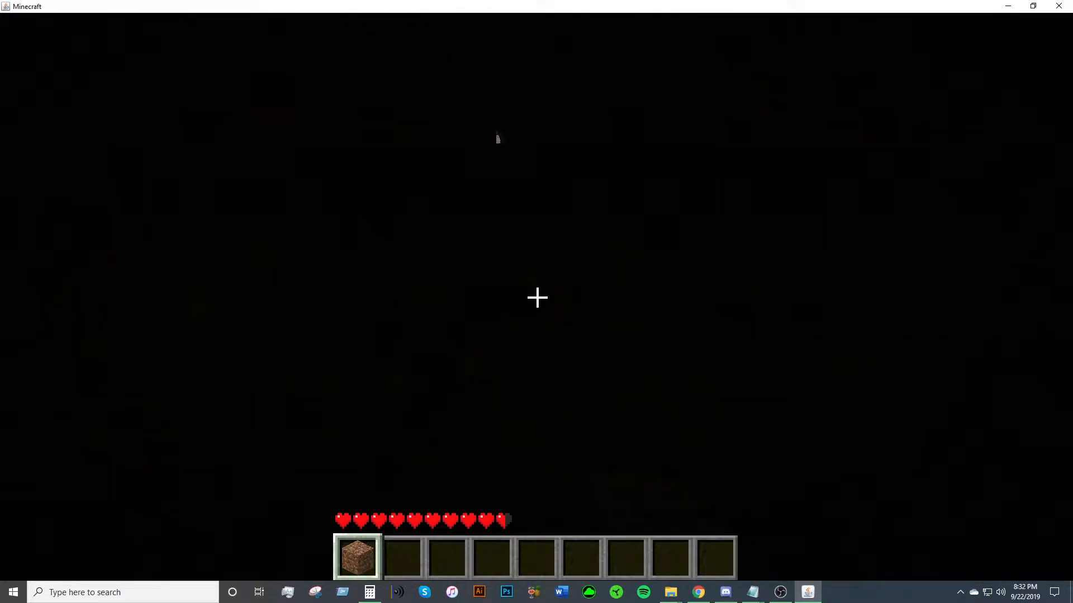
# After trekking into the Far Lands caves, pause, close options, and resume the game.
pyautogui.press('Escape')
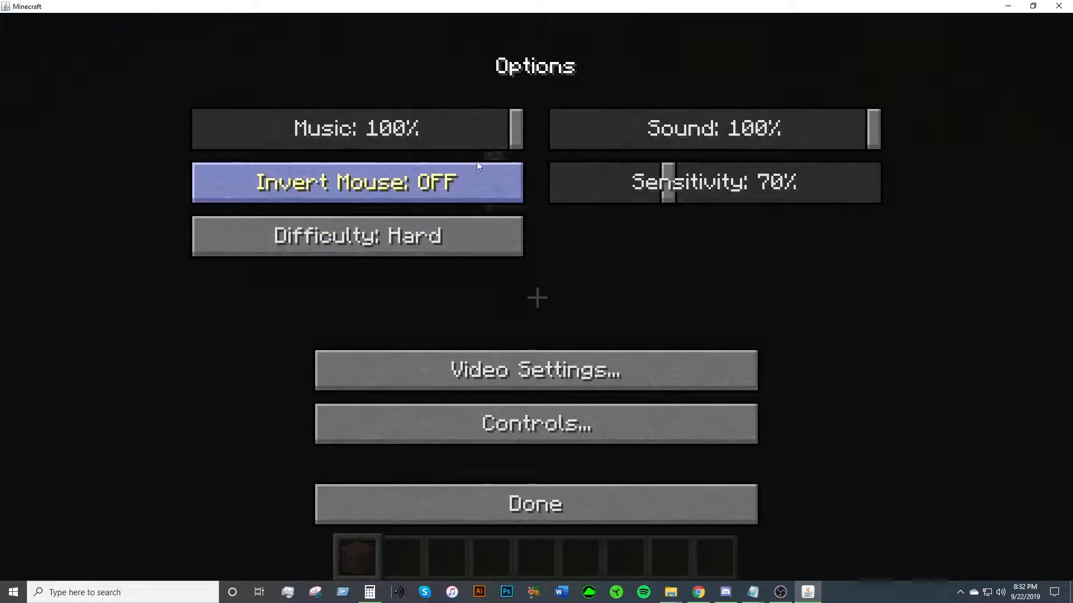
pyautogui.click(535, 504)
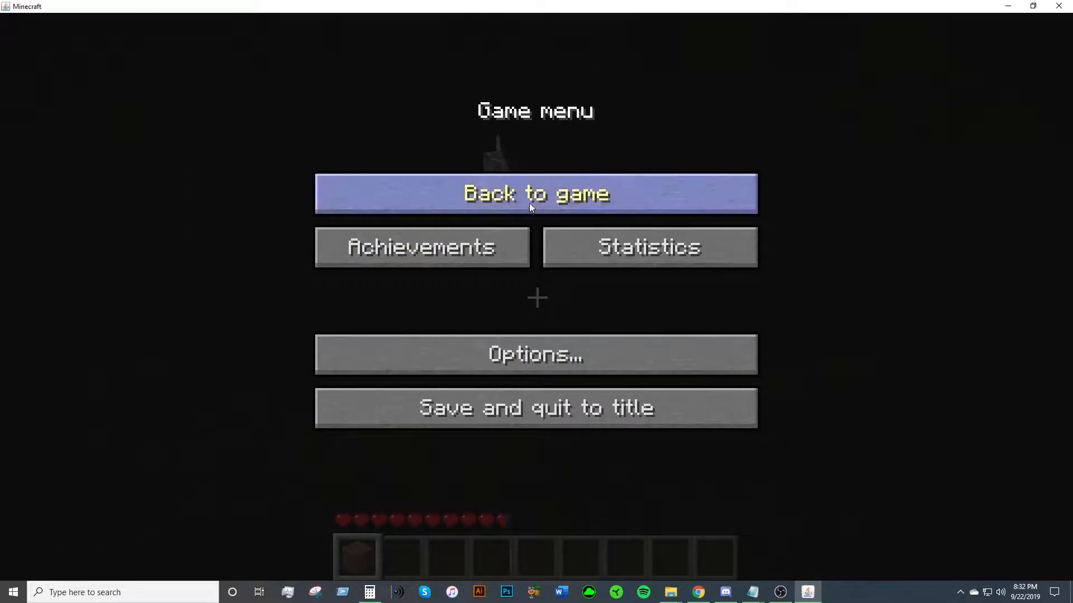
pyautogui.click(536, 194)
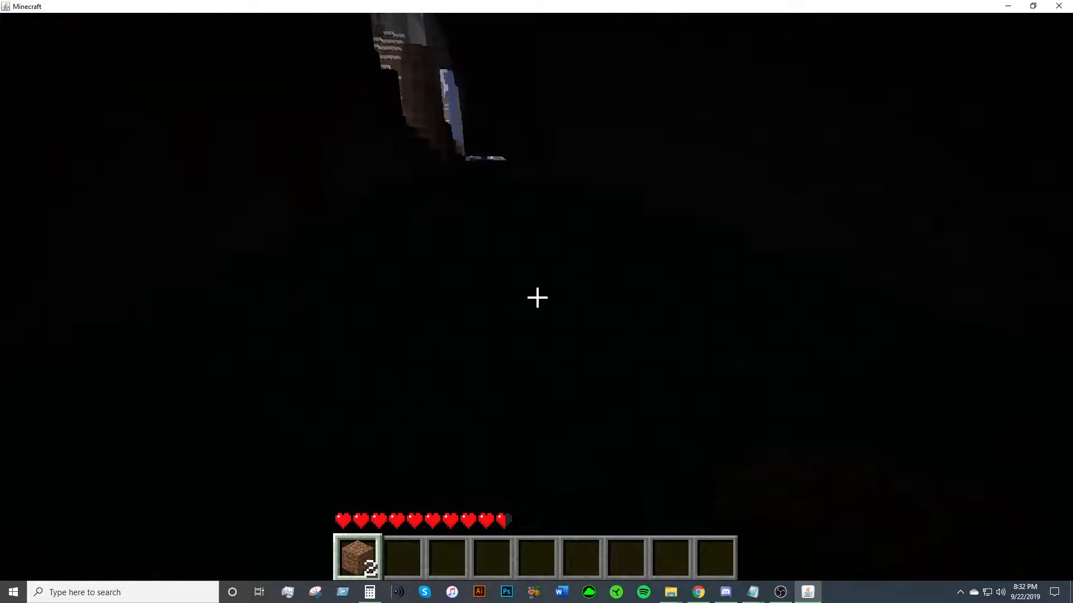
pyautogui.moveTo(536, 298)
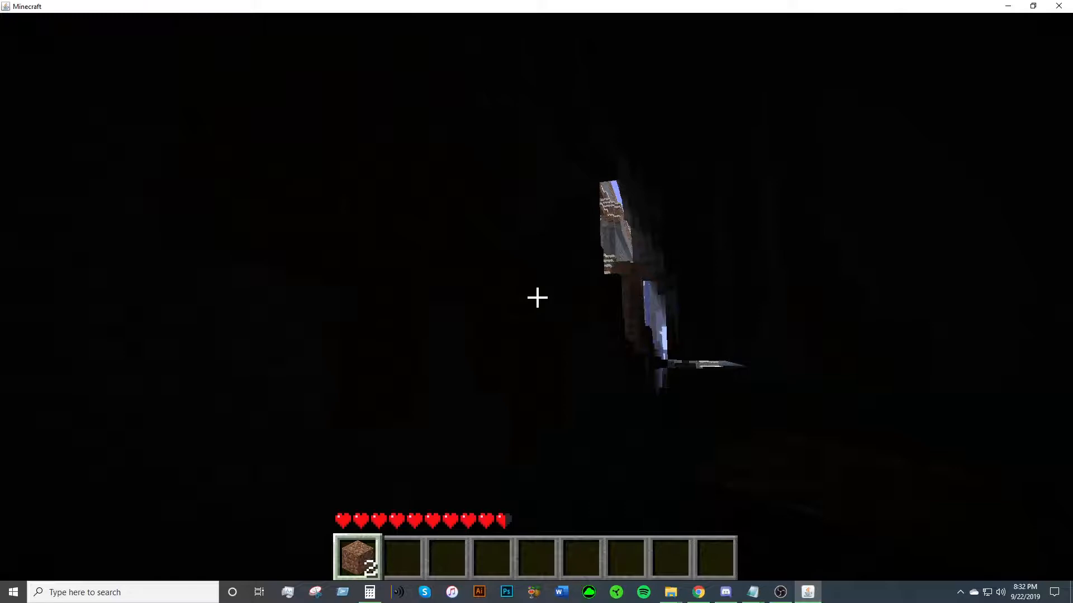
# Leave the game to read the Far Lands wiki page, then return to Minecraft.
pyautogui.press('Escape')
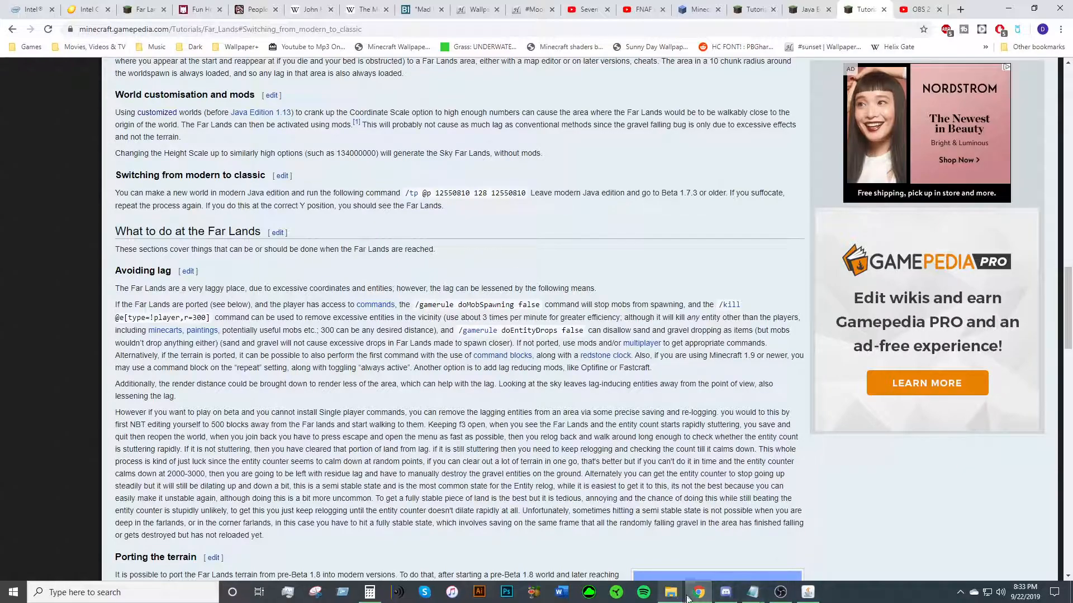
pyautogui.click(671, 591)
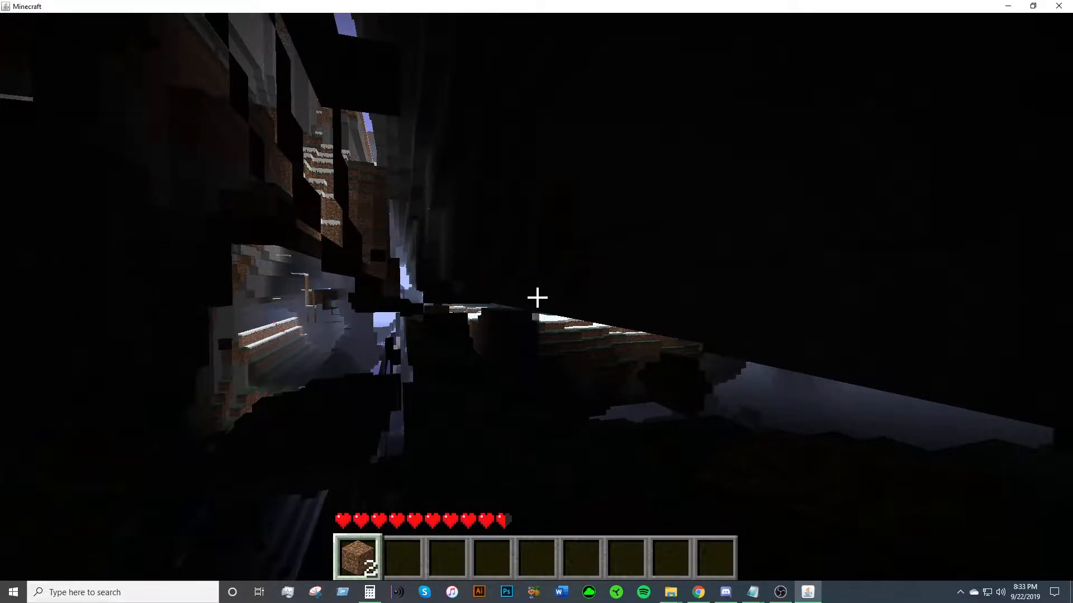
pyautogui.moveTo(537, 297)
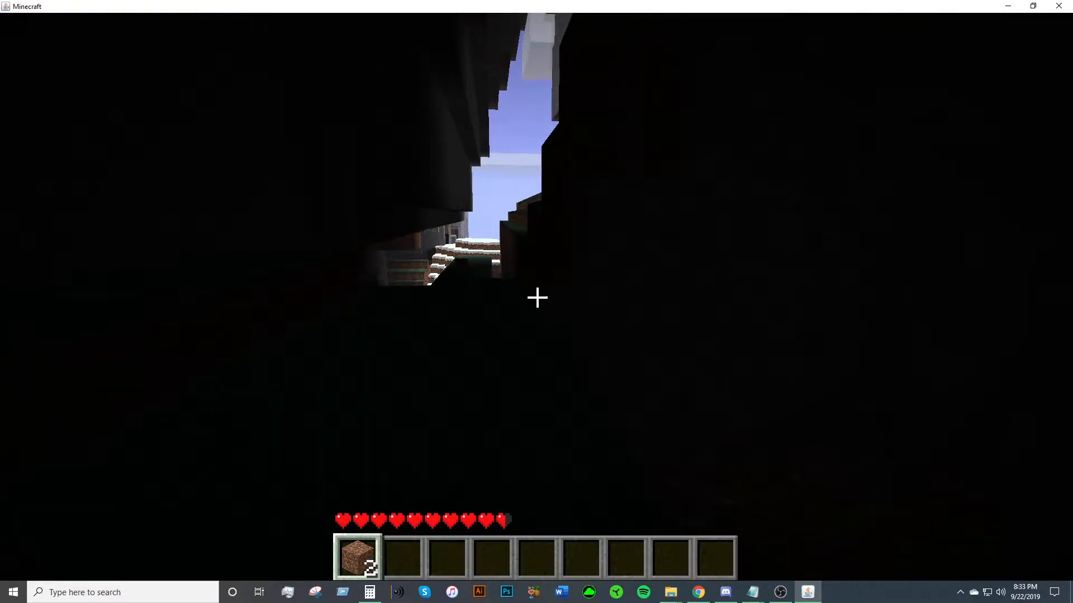
pyautogui.moveTo(536, 297)
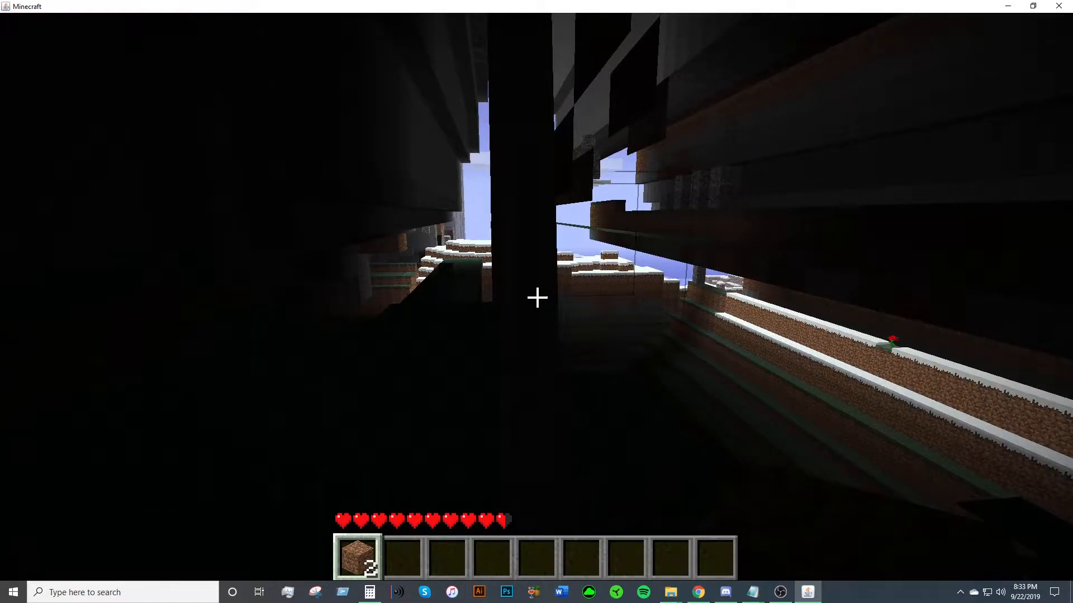